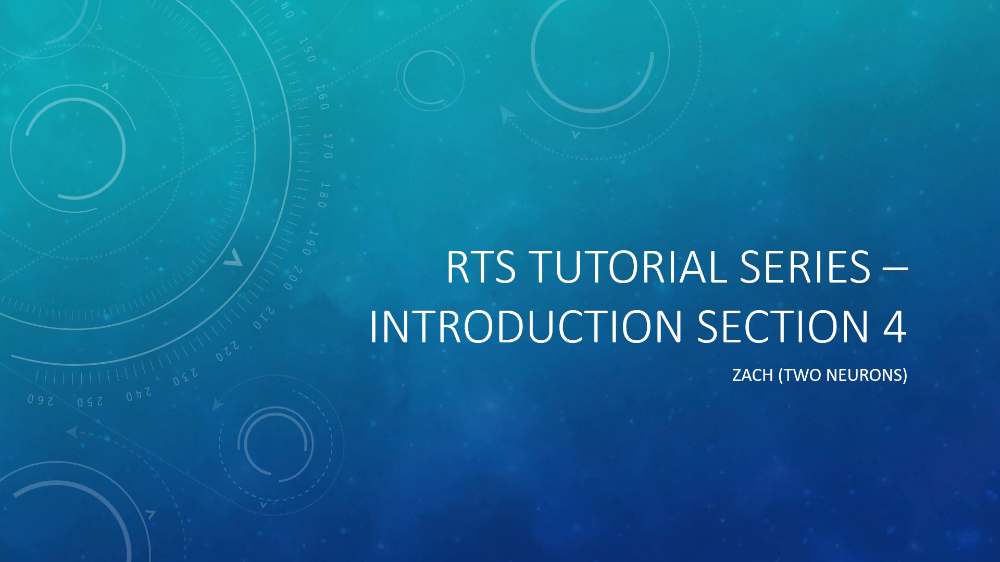
Advance from the RTS tutorial title slide to the Topic Areas slide listing seven topics.
key(Right)
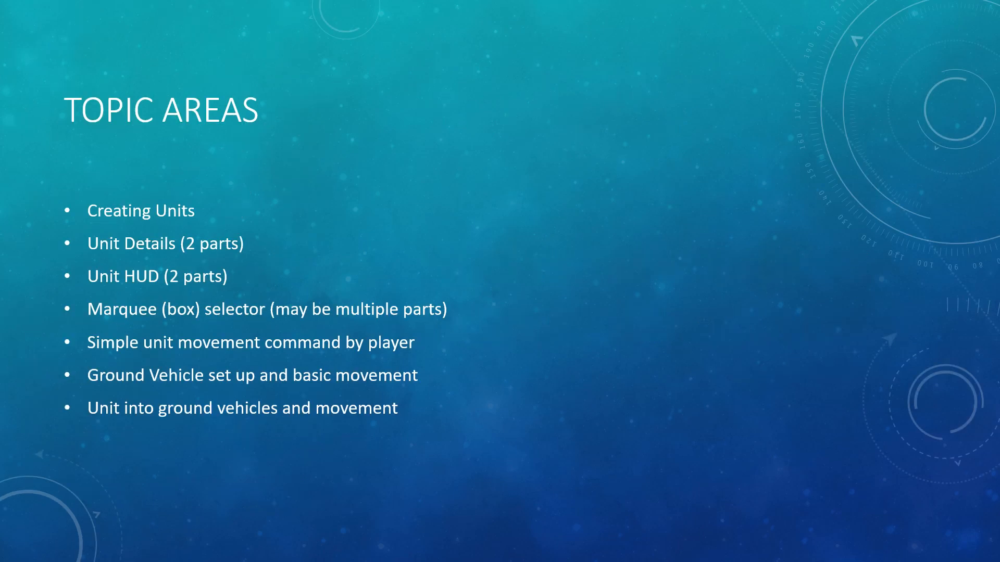